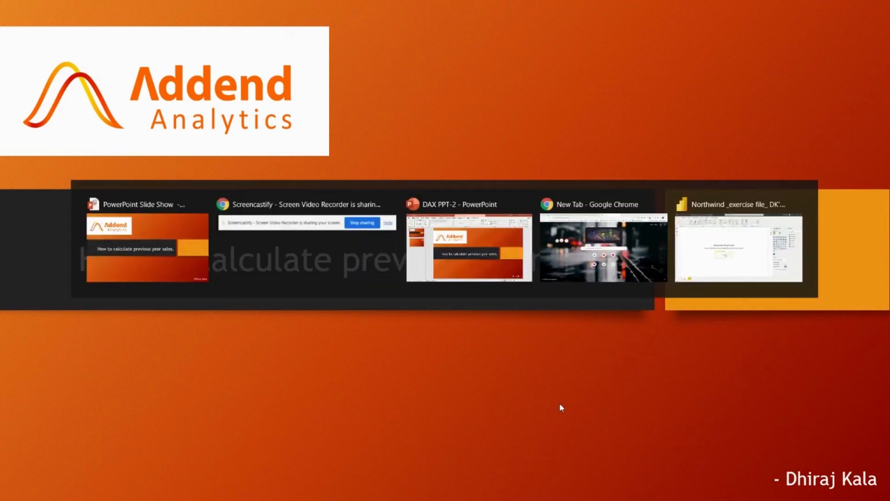
Switch to the Power BI Desktop window with the Northwind exercise report
left_click(740, 244)
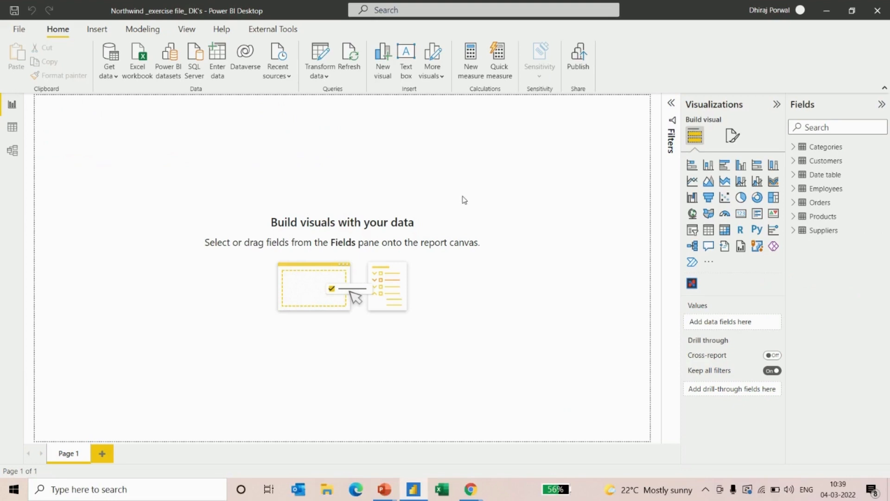
mouse_move(482, 194)
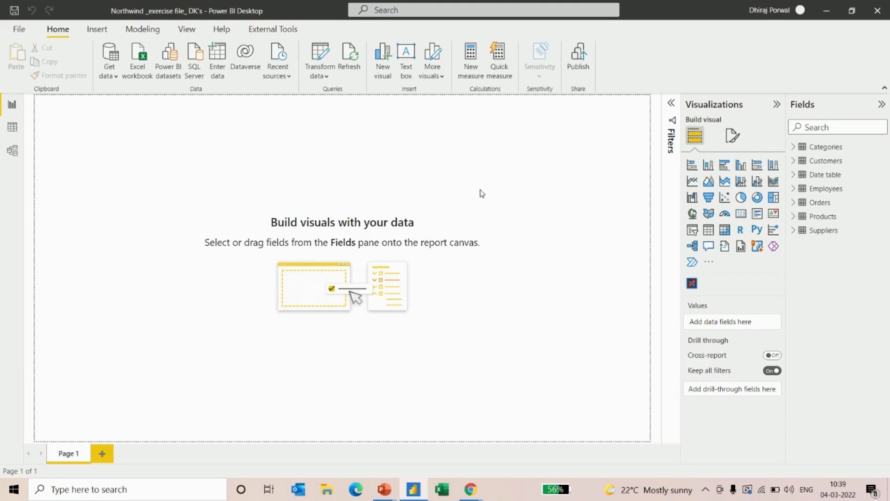
mouse_move(339, 206)
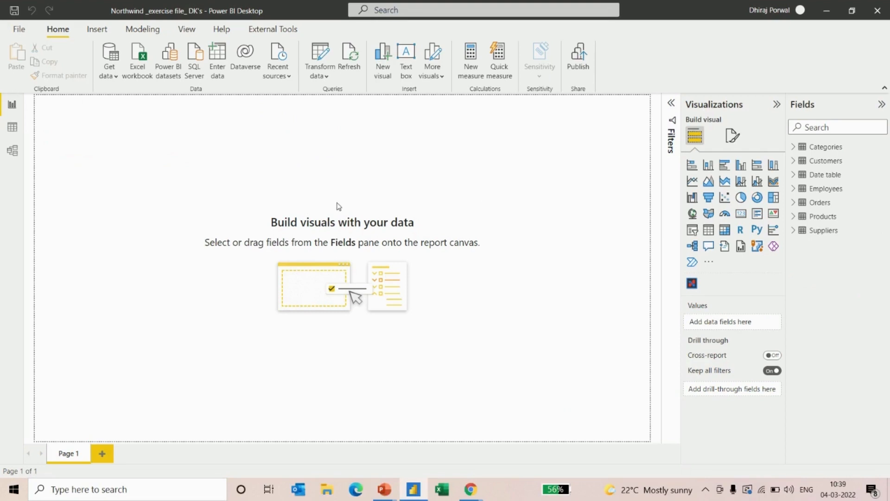
mouse_move(295, 126)
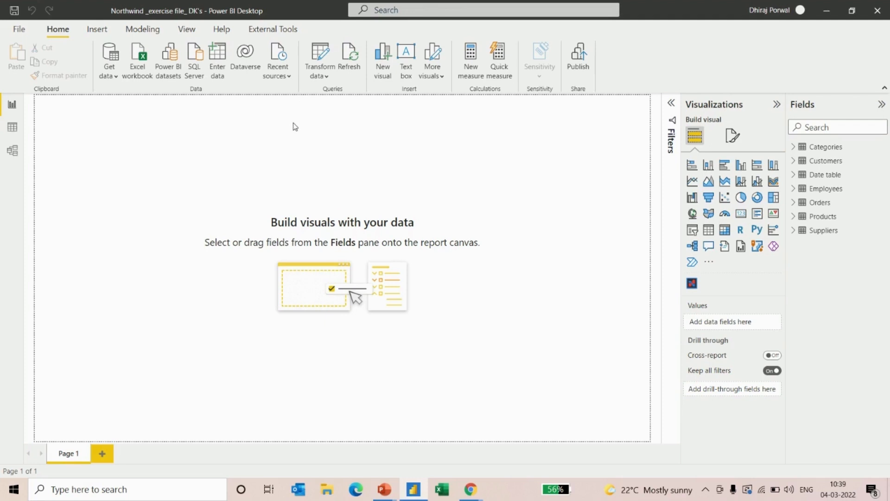
mouse_move(208, 89)
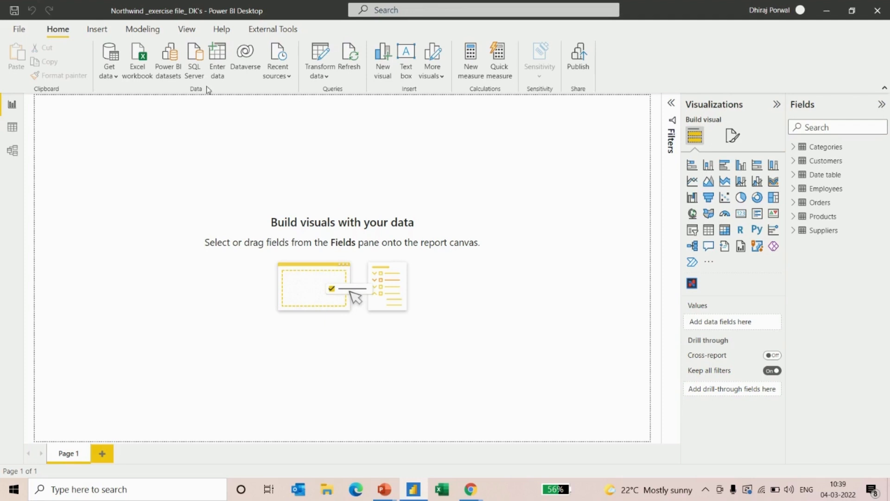
mouse_move(192, 130)
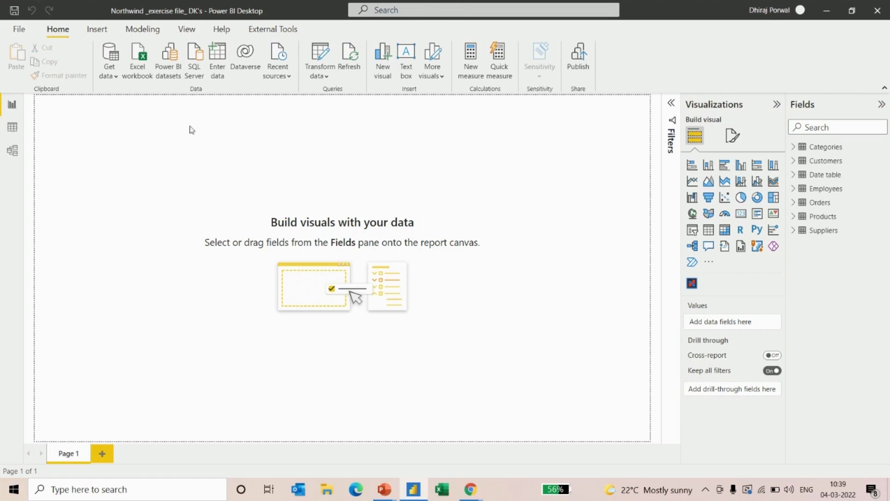
mouse_move(217, 60)
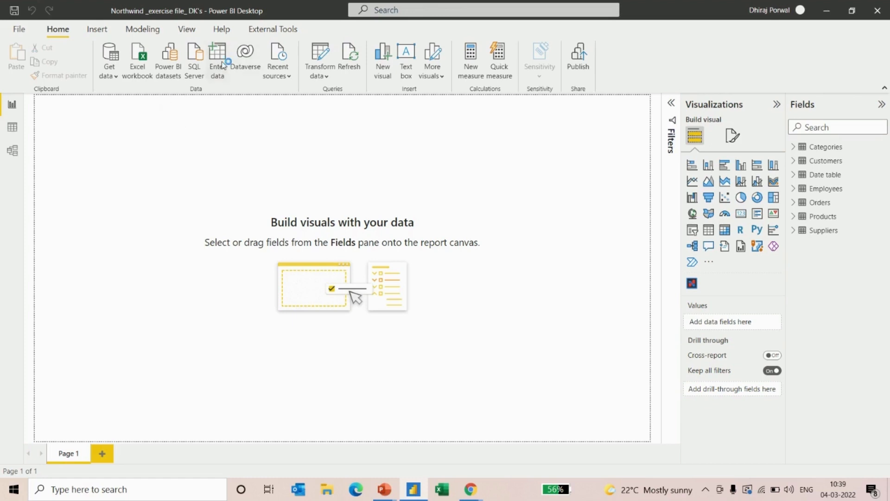
Create and load an empty Measures_ table via Enter data, then select it
left_click(217, 58)
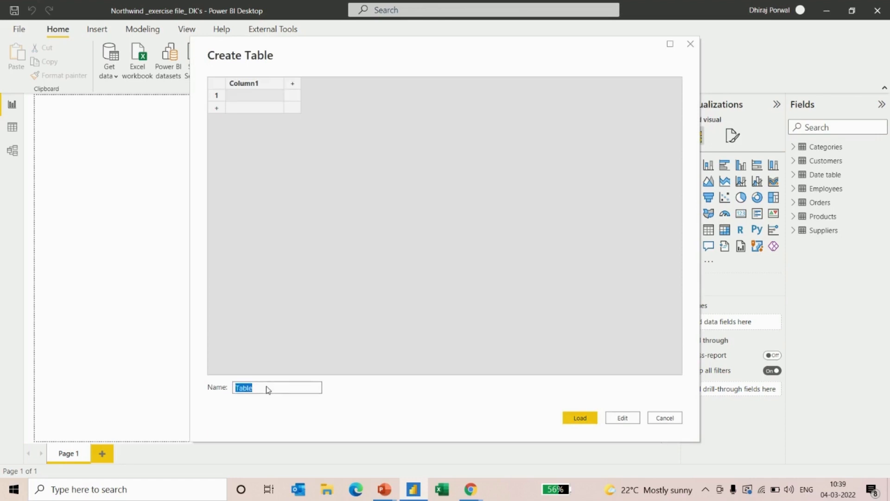
type("MEas")
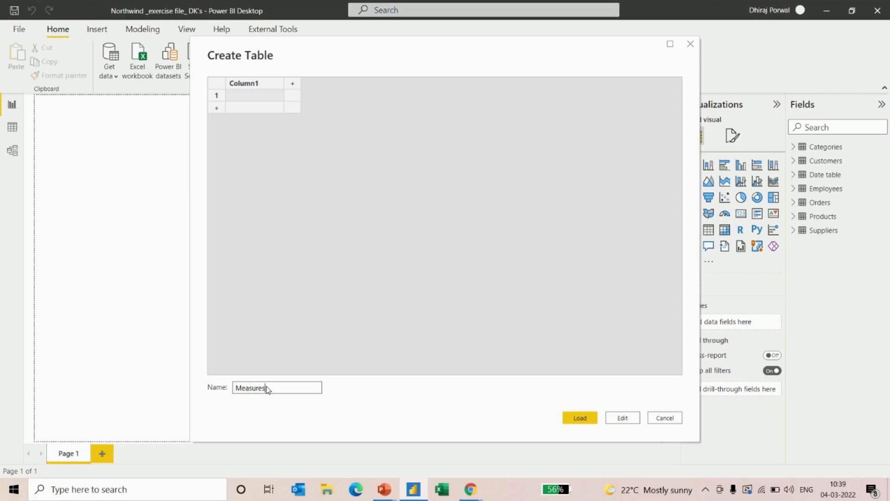
left_click(579, 417)
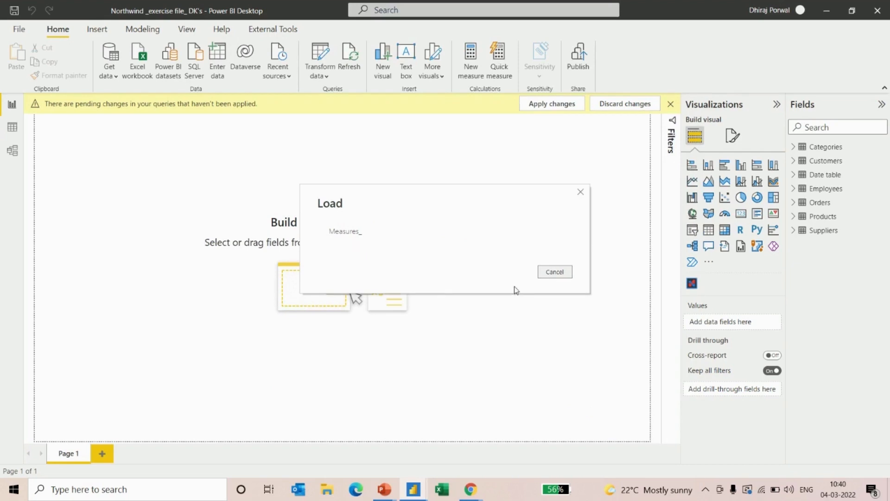
left_click(554, 271)
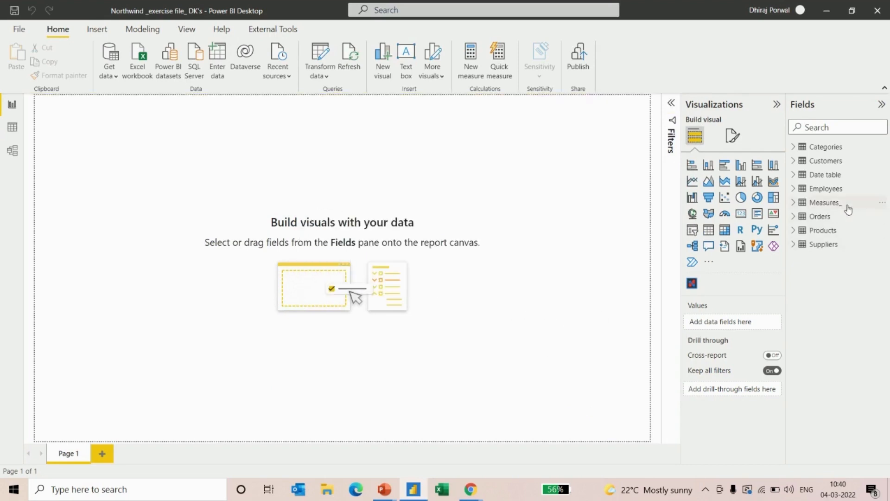
left_click(825, 202)
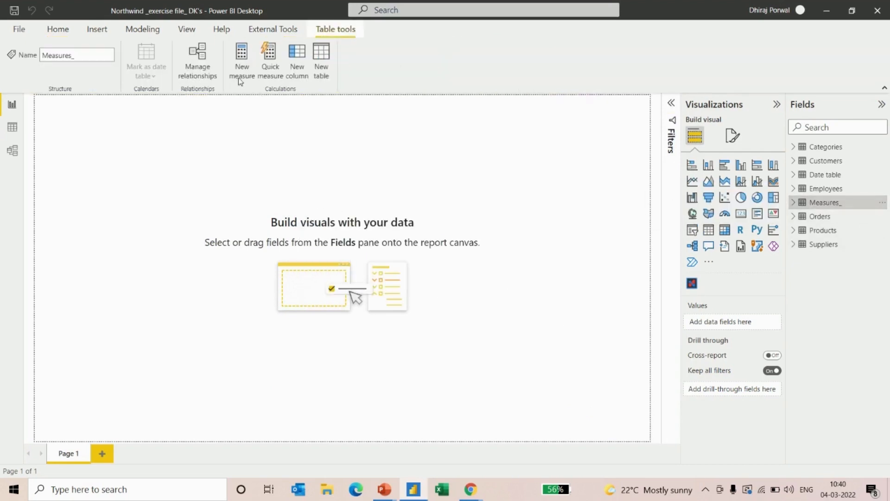
Define the measure Total sales = SUM(Orders[_Sales]) in Measures_
left_click(794, 202)
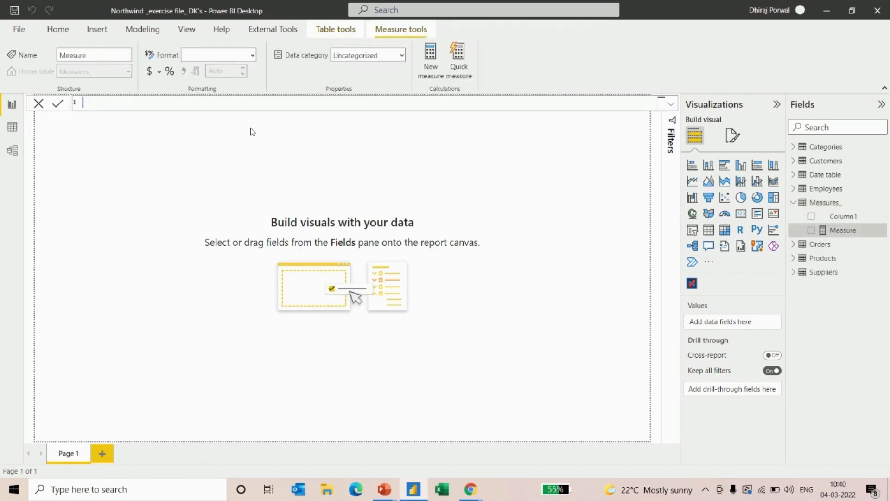
type("Total sales")
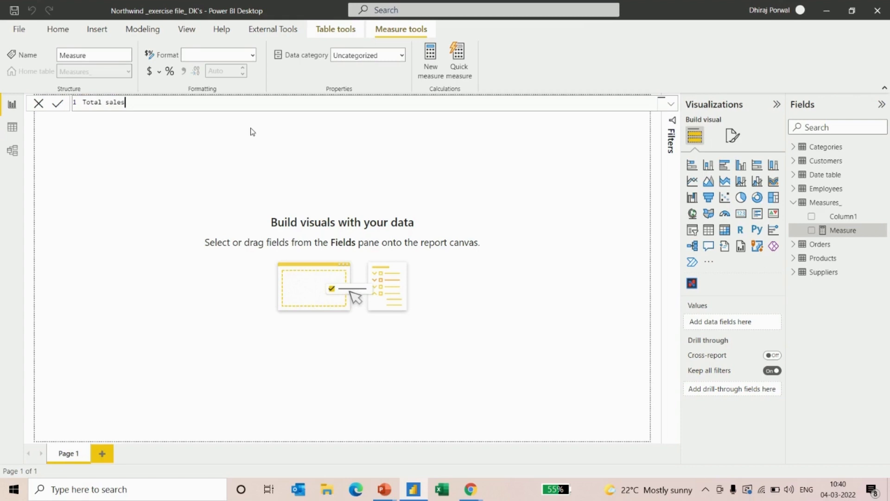
type("= sum")
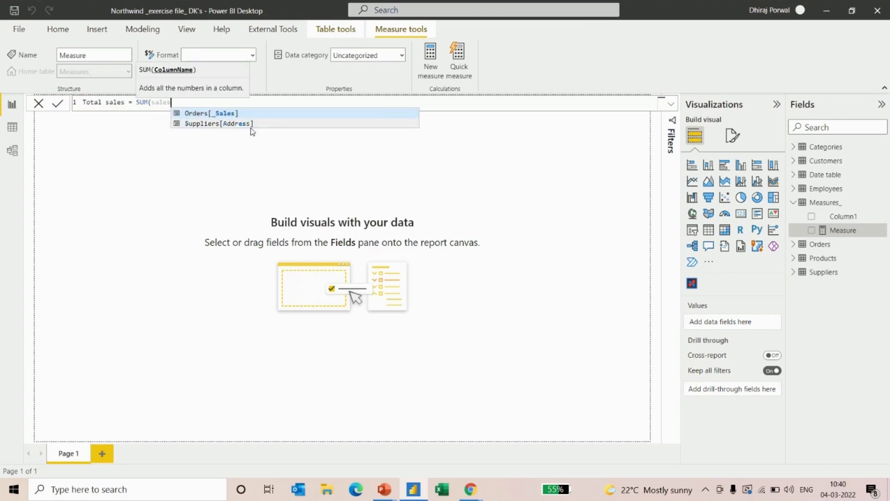
left_click(210, 113)
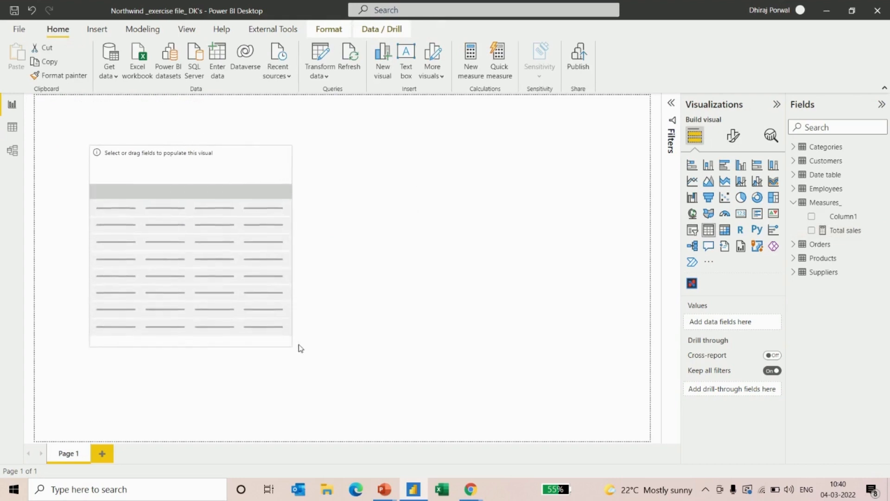
Add Date table Year and the Total sales measure to a table visual
left_click(190, 244)
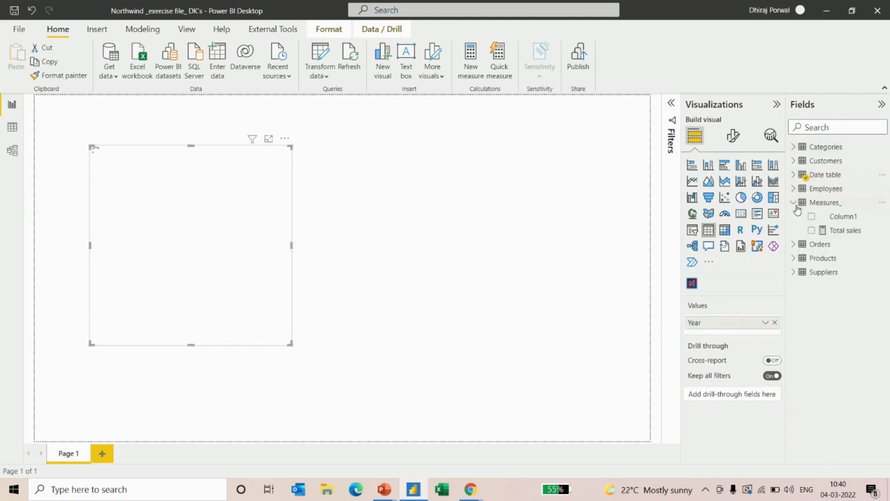
left_click(812, 230)
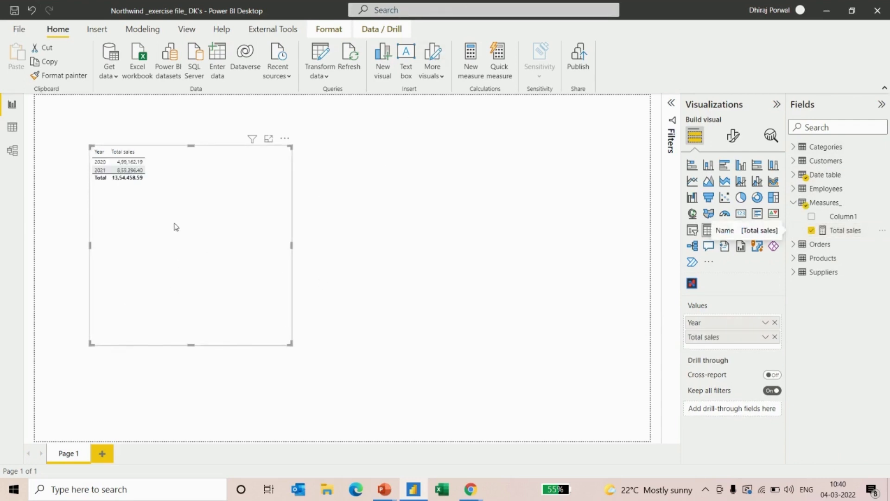
left_click(100, 162)
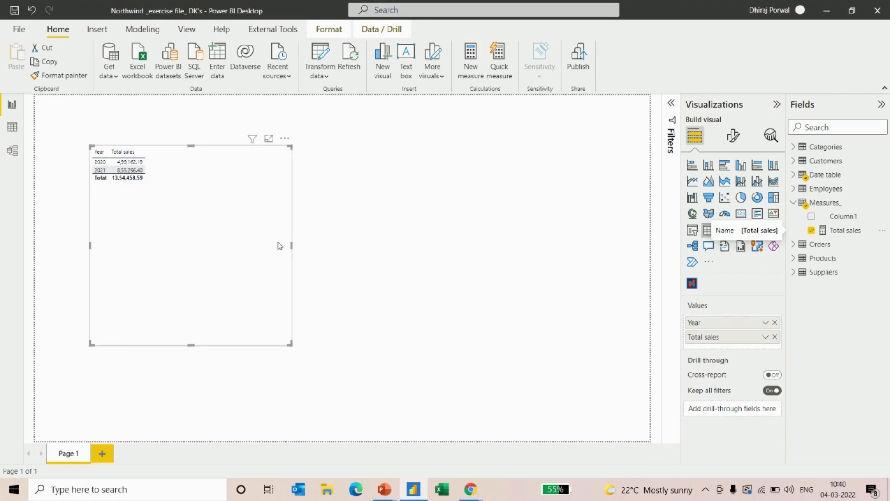
mouse_move(602, 269)
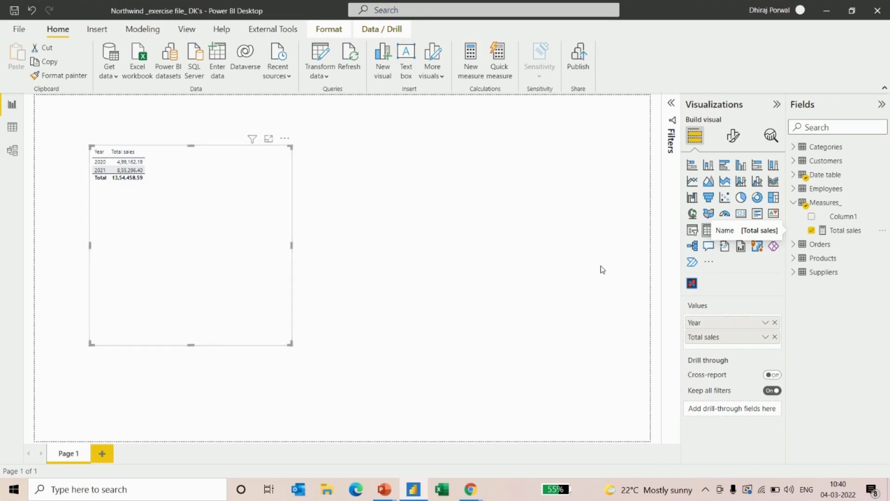
Define Sales PY = CALCULATE([Total sales], SAMEPERIODLASTYEAR('Date table'[Date])) in Measures_
left_click(825, 203)
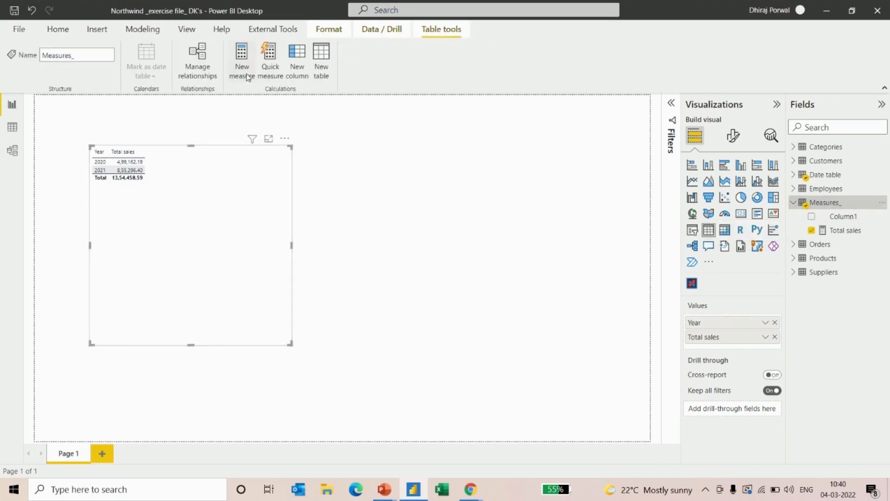
left_click(241, 60)
type("Sa")
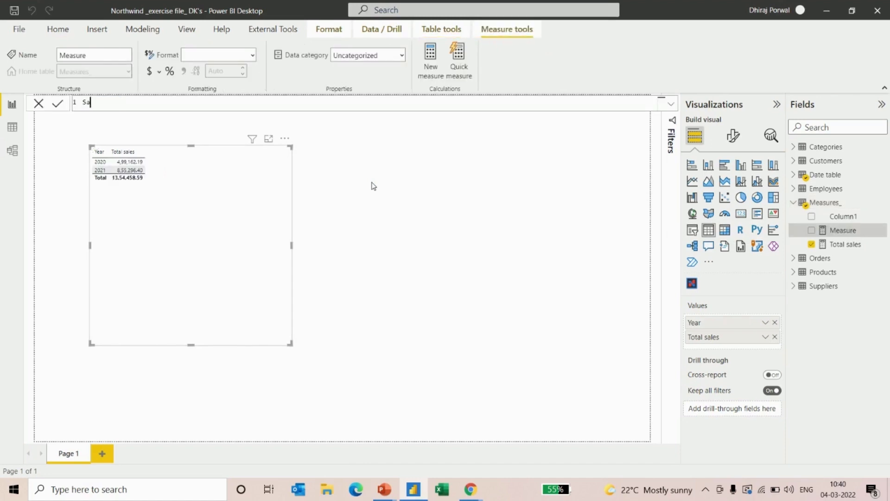
type("les PY")
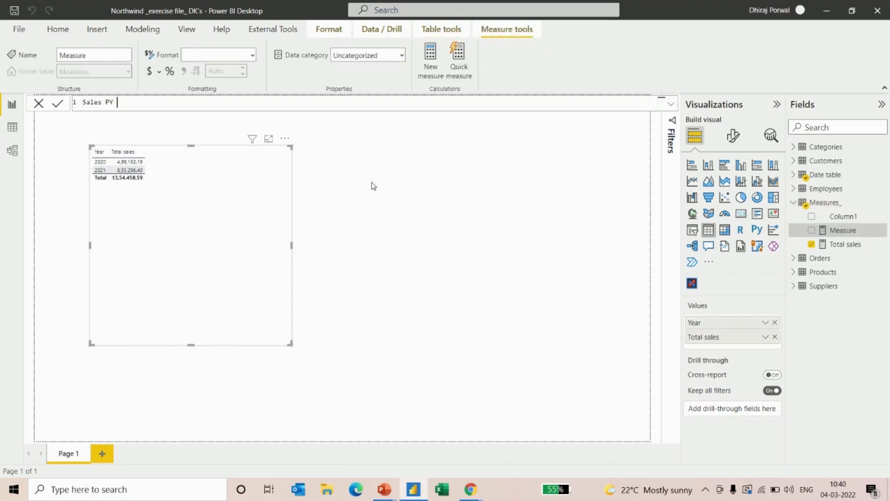
type("= Cal")
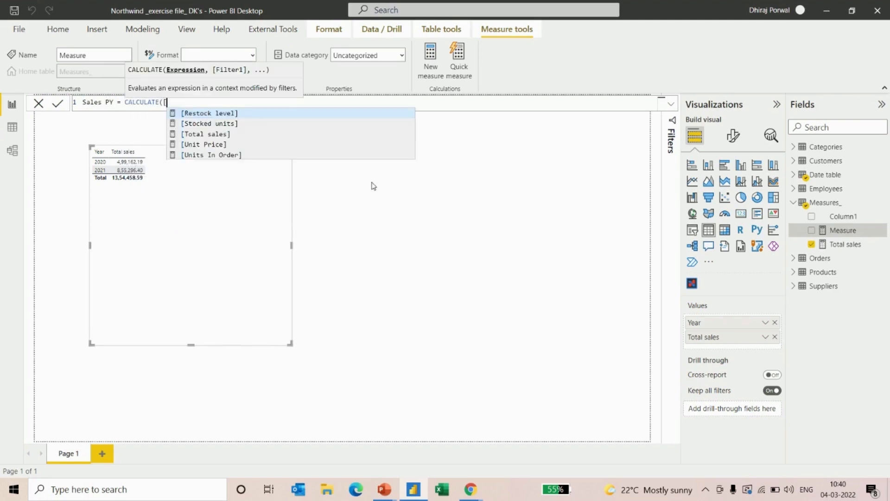
left_click(205, 134)
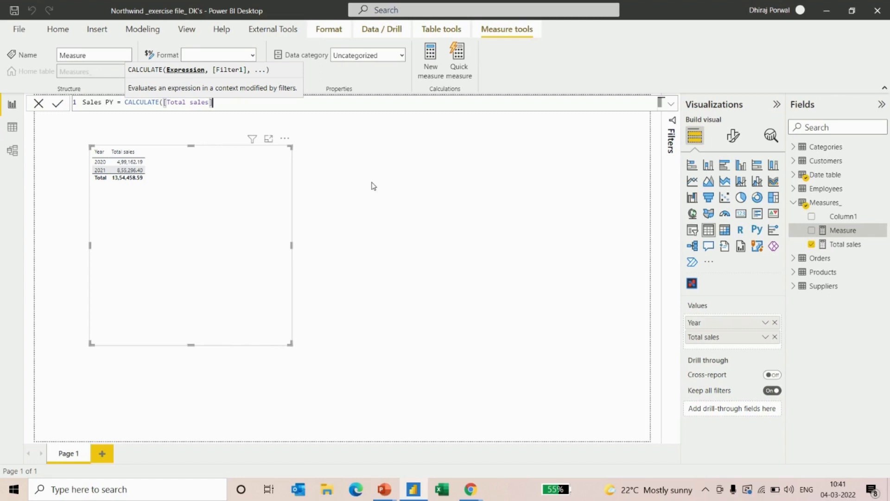
type("], sam")
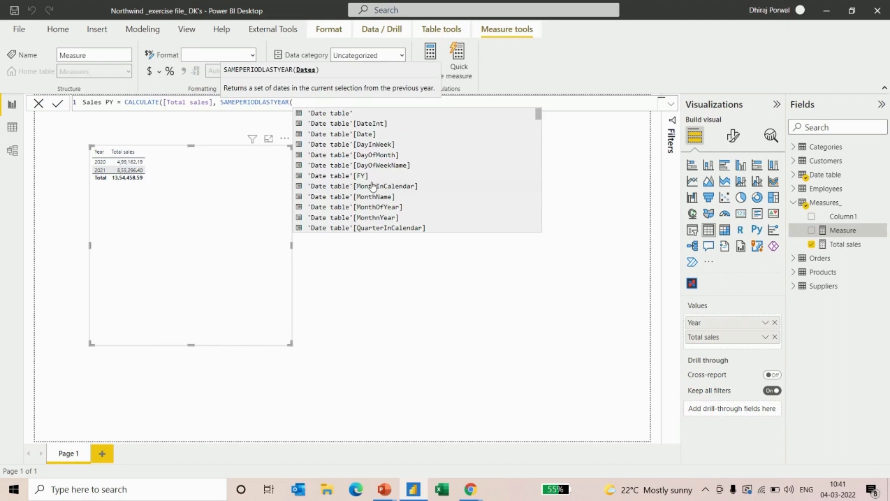
type("date")
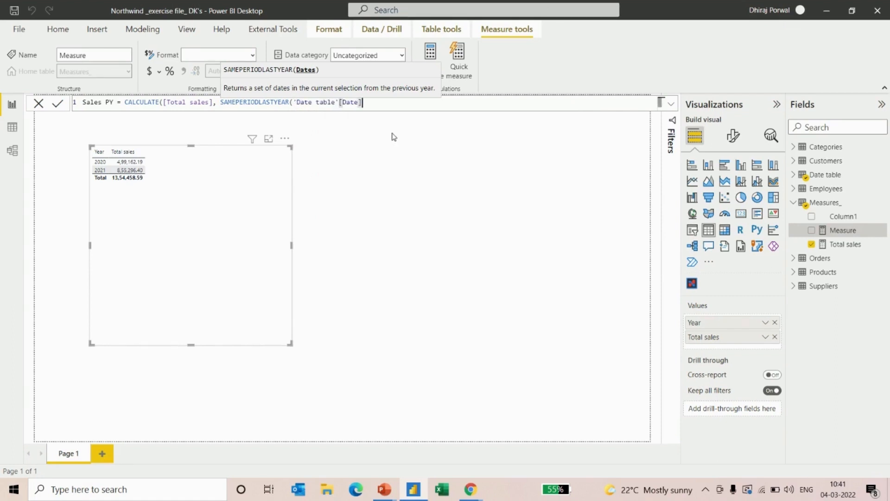
type("))")
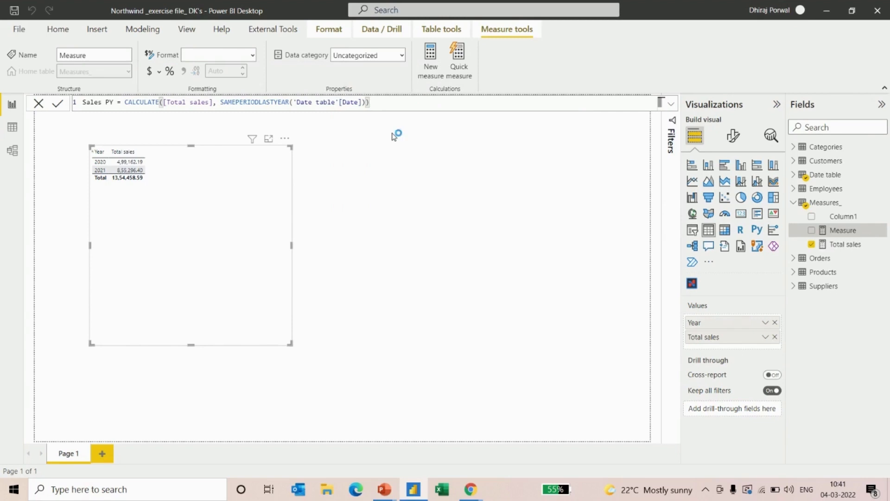
left_click(57, 104)
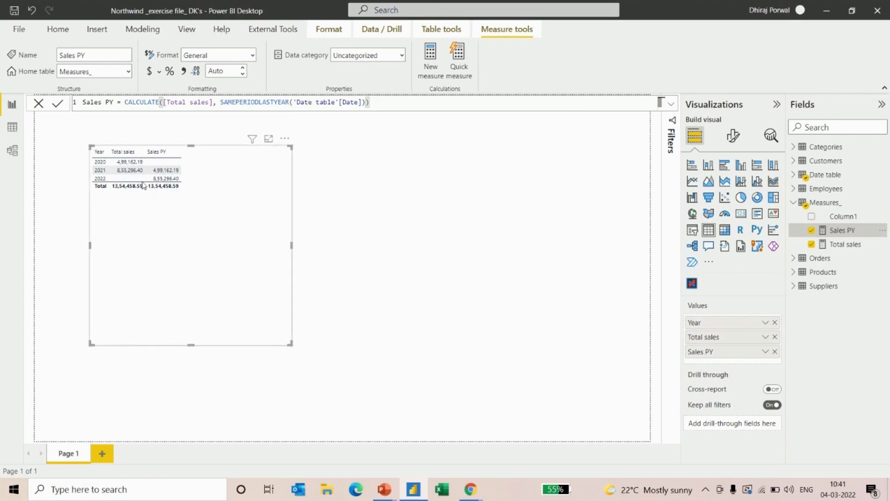
mouse_move(128, 170)
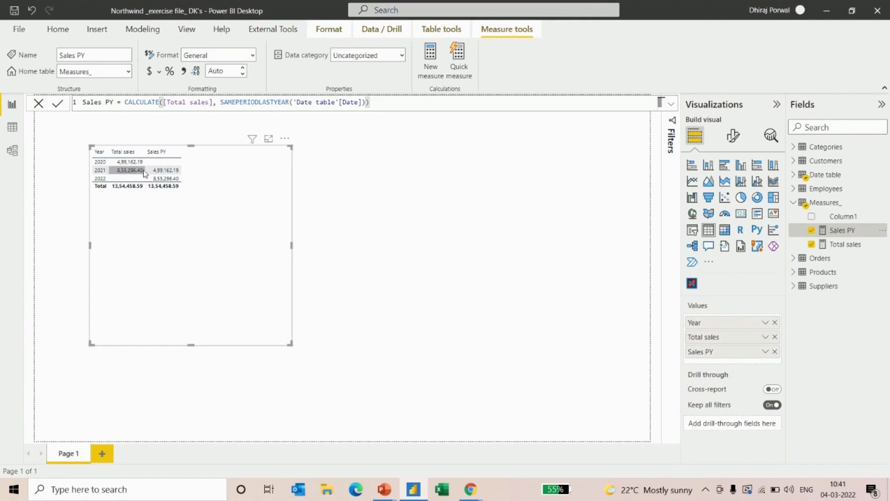
mouse_move(165, 170)
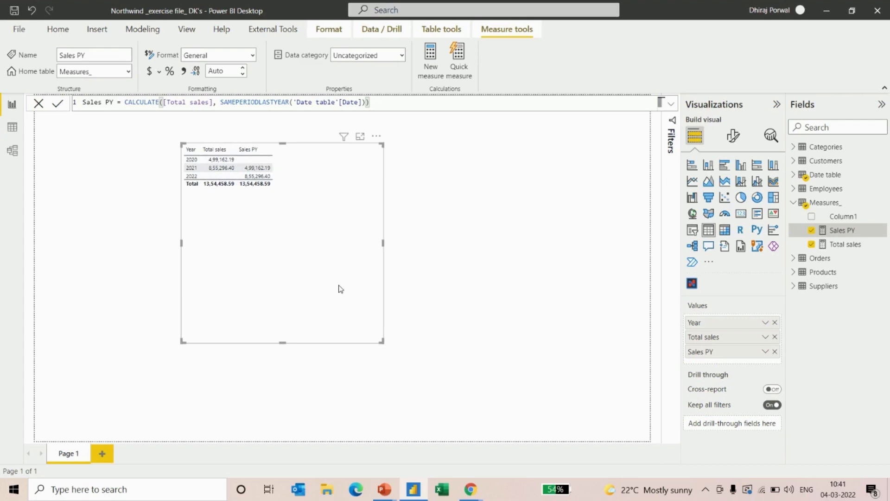
Check that the 2021 Sales PY value in the table matches 2020's sales
left_click(256, 168)
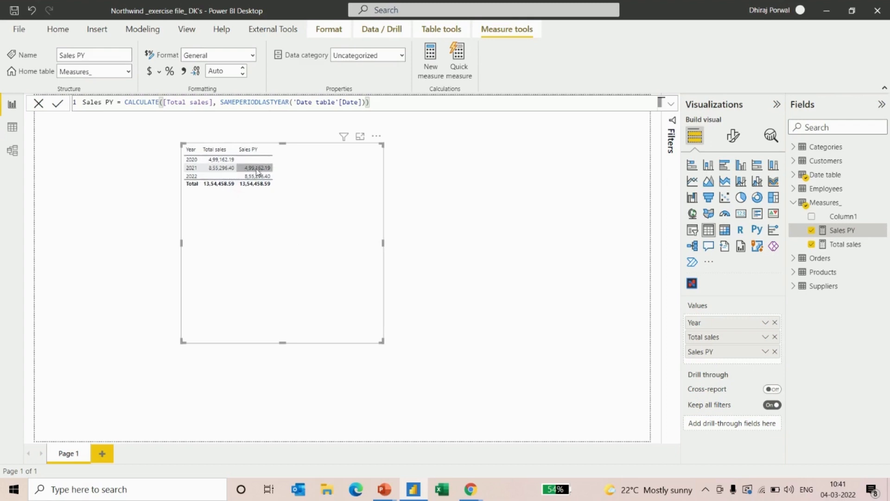
mouse_move(256, 117)
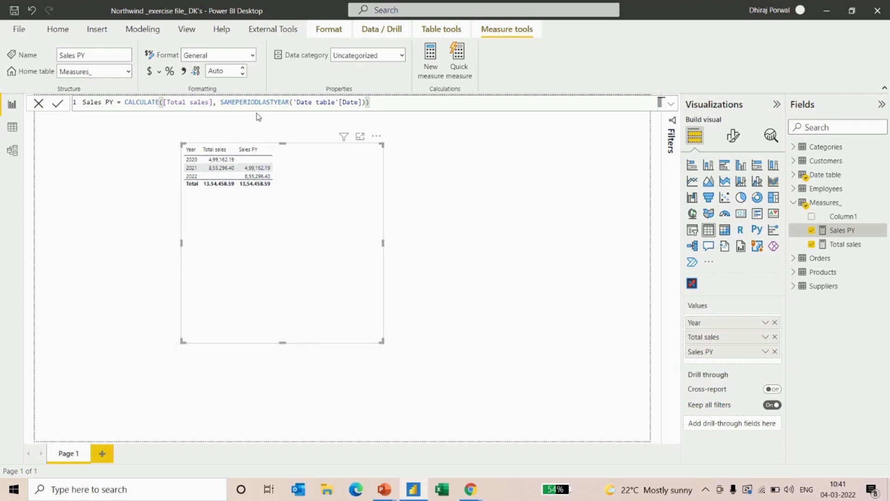
mouse_move(421, 221)
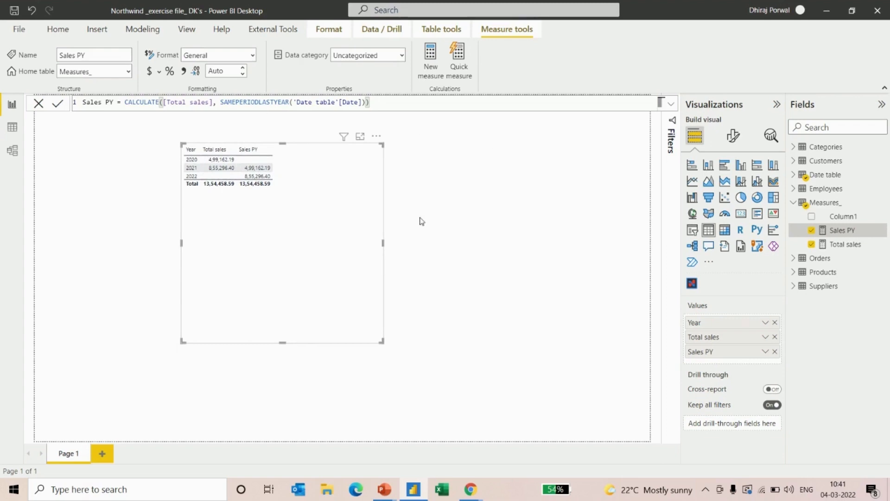
mouse_move(390, 245)
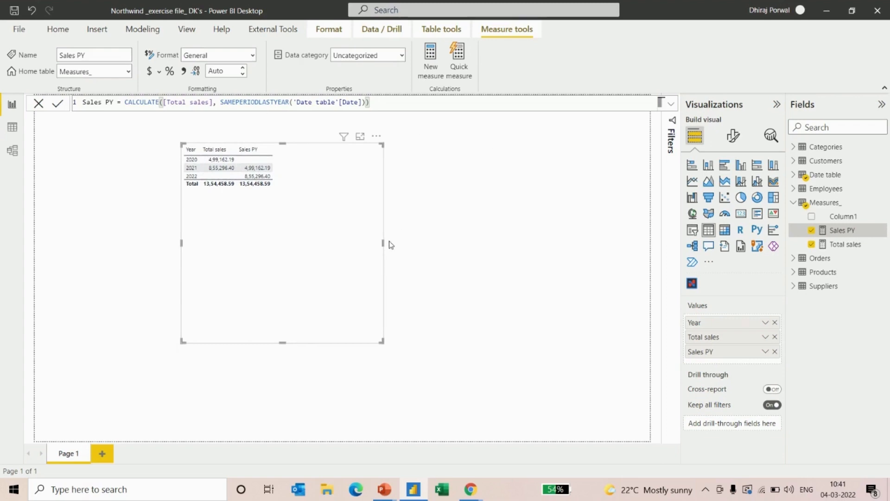
mouse_move(445, 303)
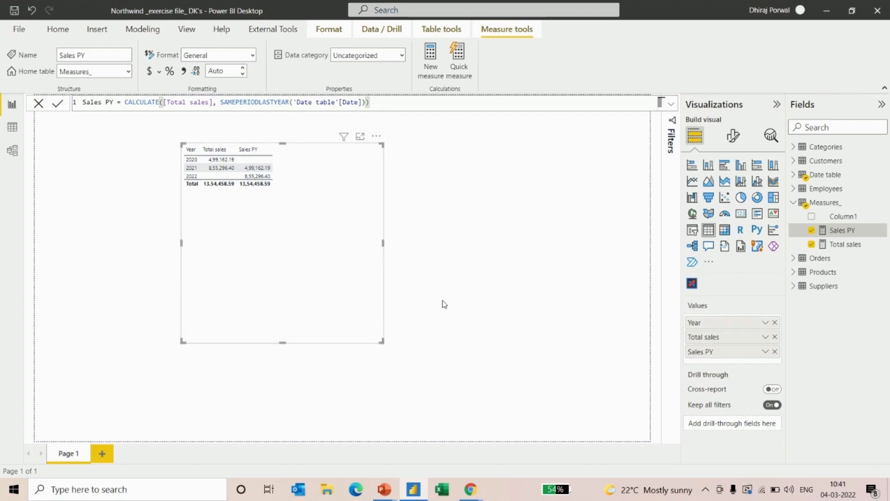